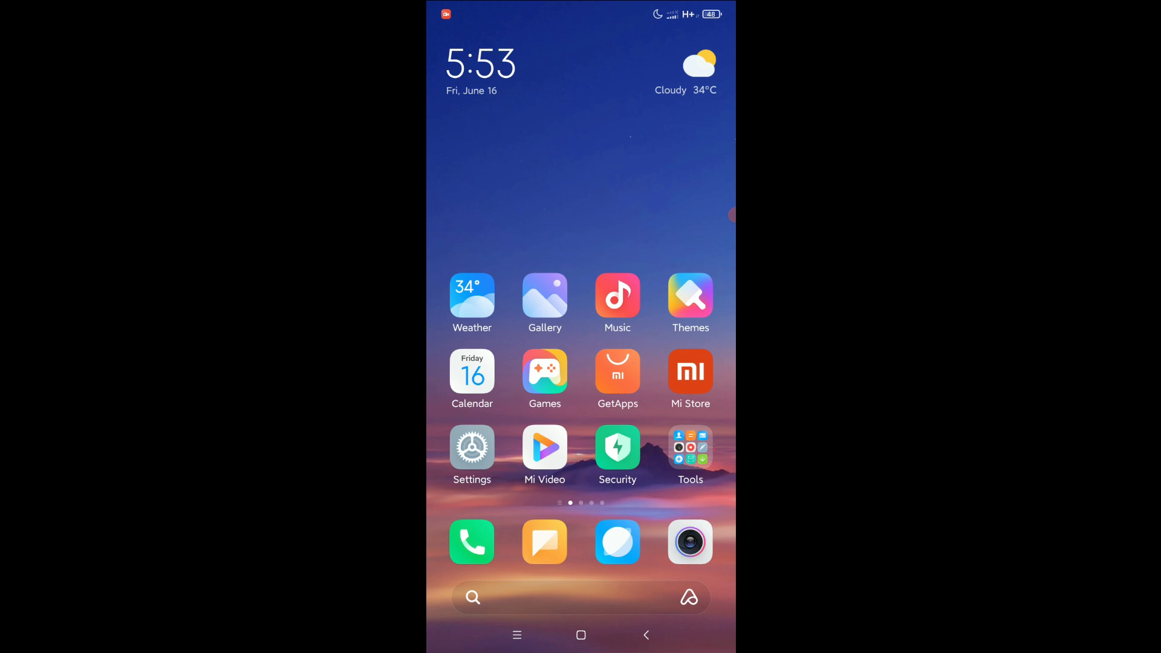
# Launch the Settings app from the MIUI home screen
pyautogui.click(472, 446)
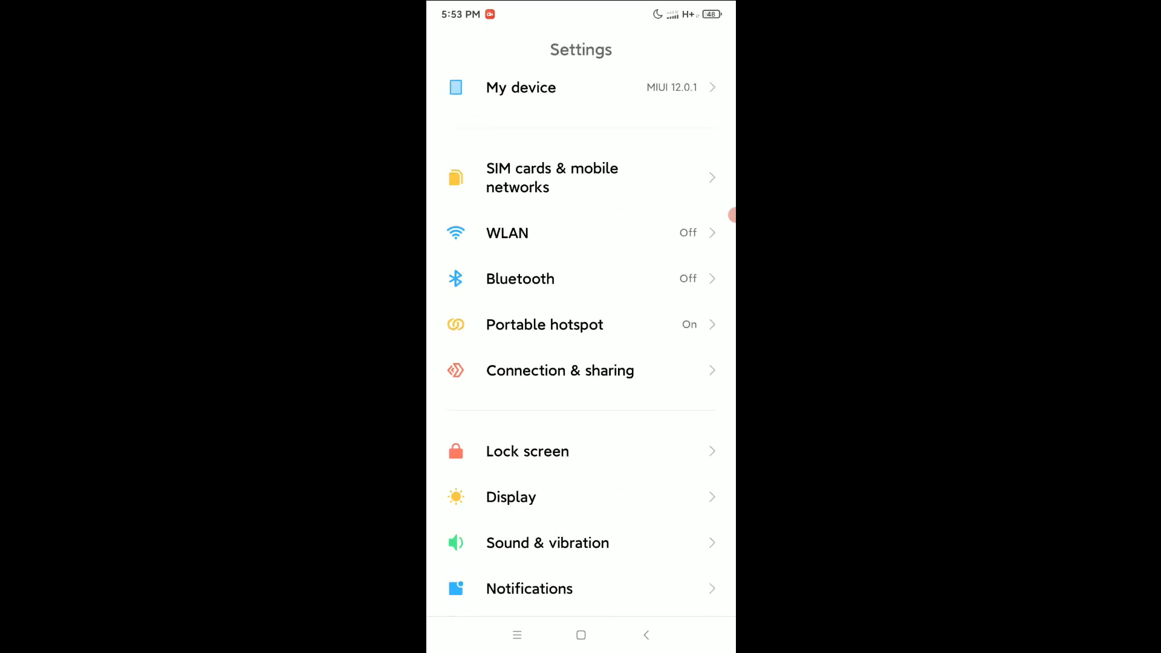
# Go to Apps > Manage apps to list all 292 installed apps
pyautogui.scroll(-3)
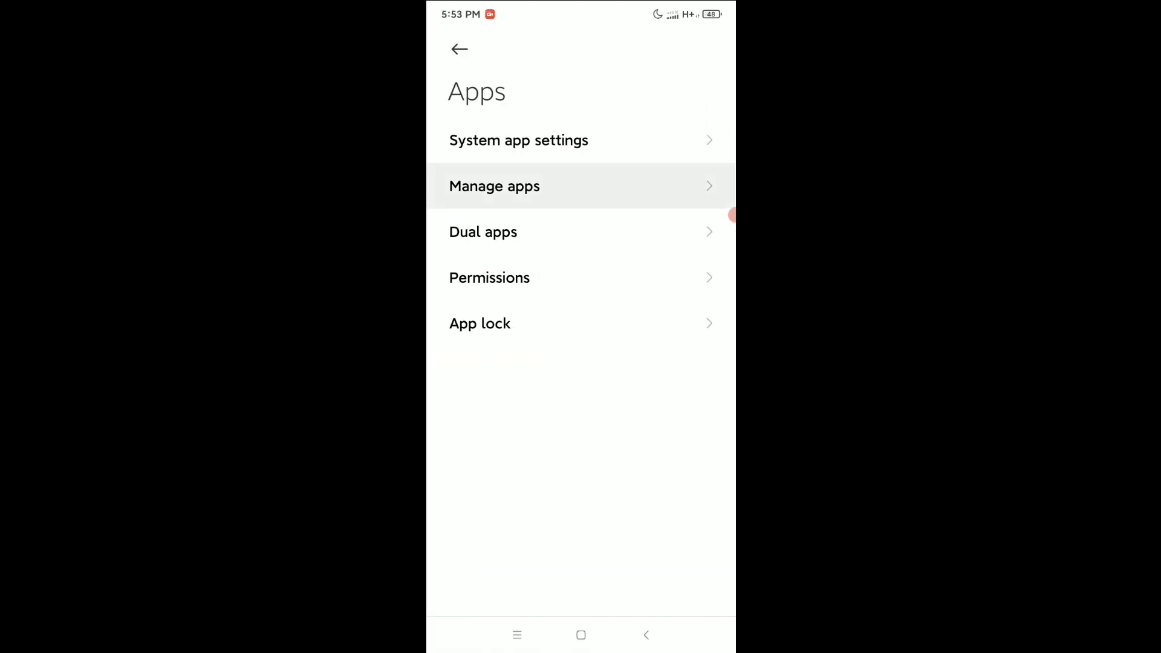
pyautogui.click(495, 185)
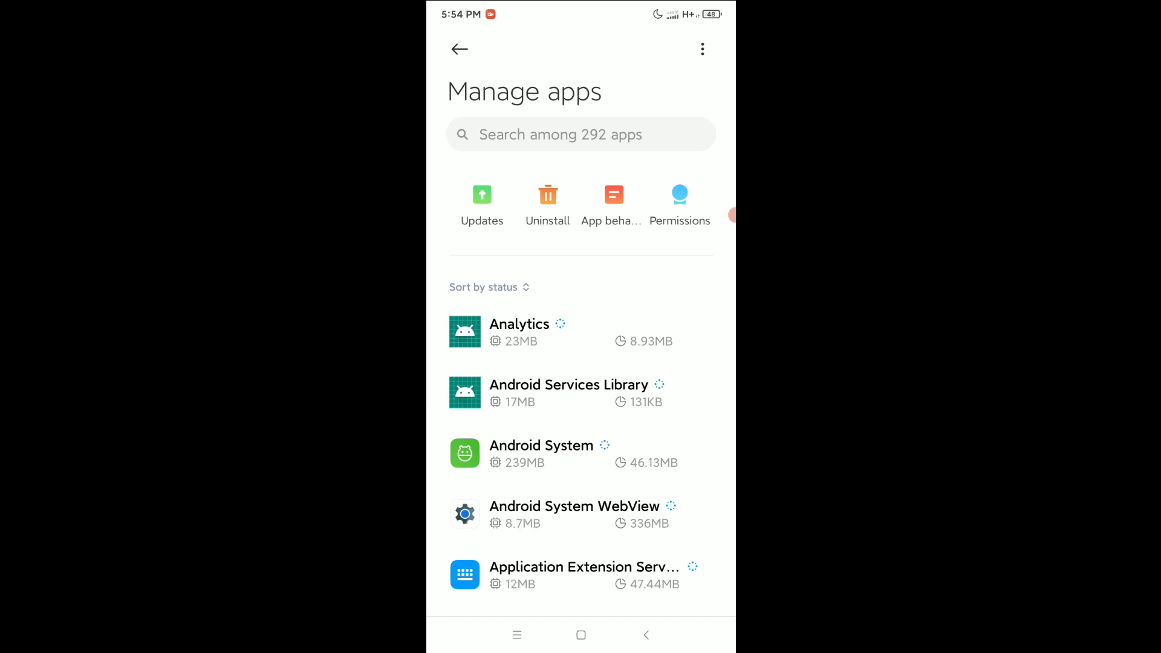
# Resume the System launcher download from the Updates page, reaching 10.8%
pyautogui.click(482, 204)
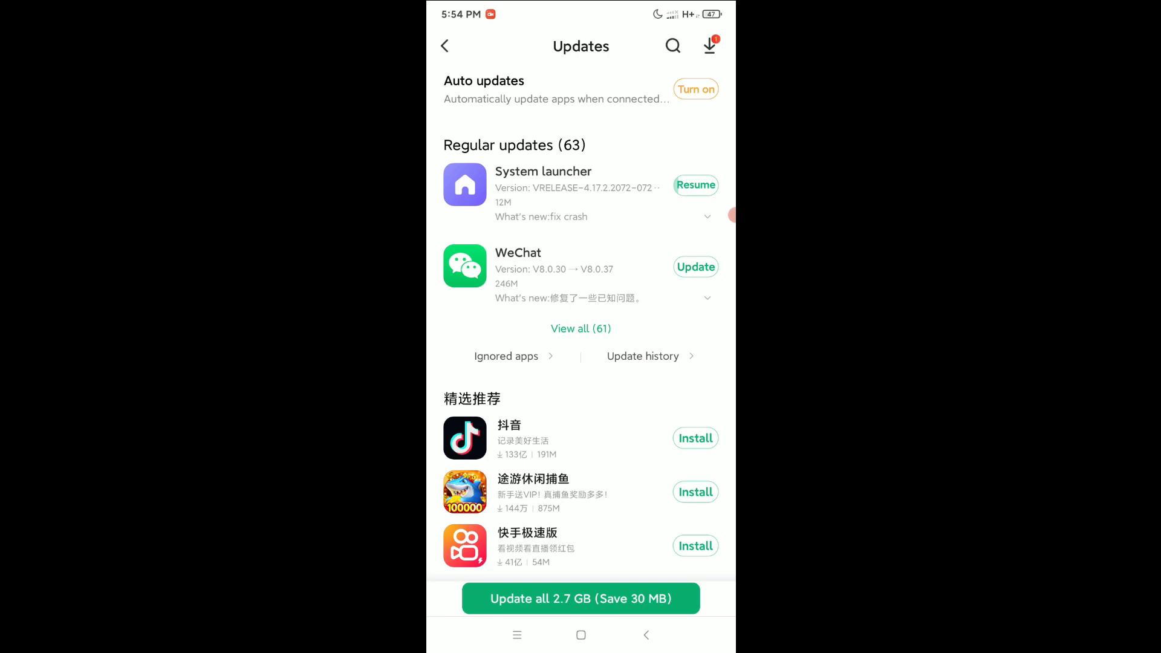
pyautogui.click(695, 184)
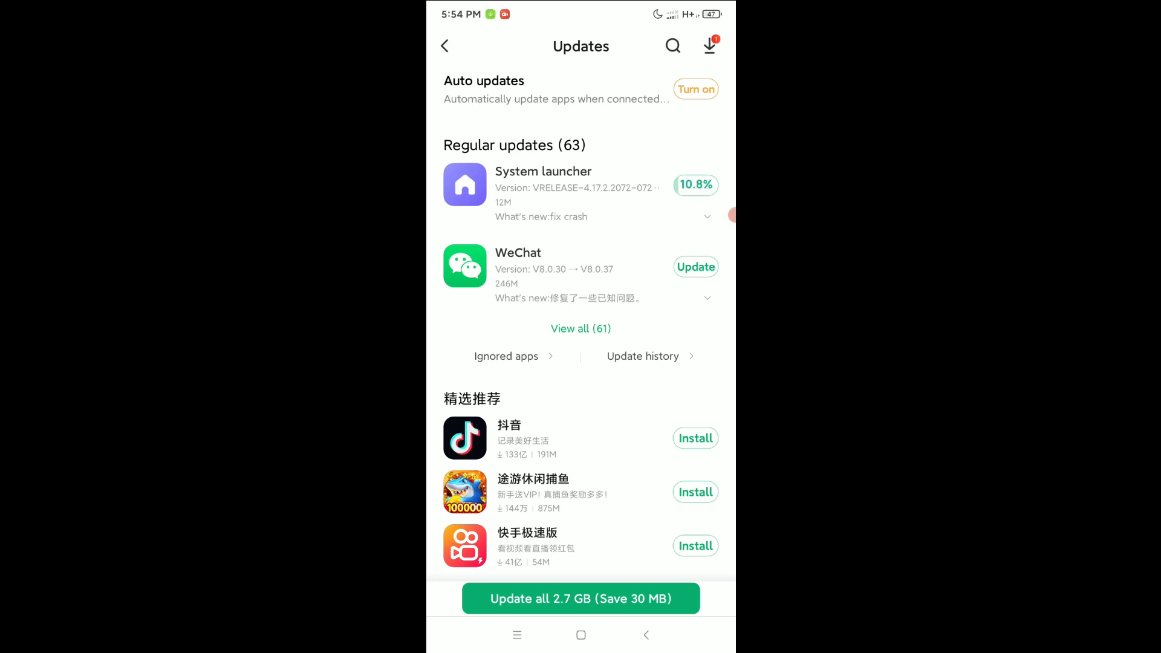